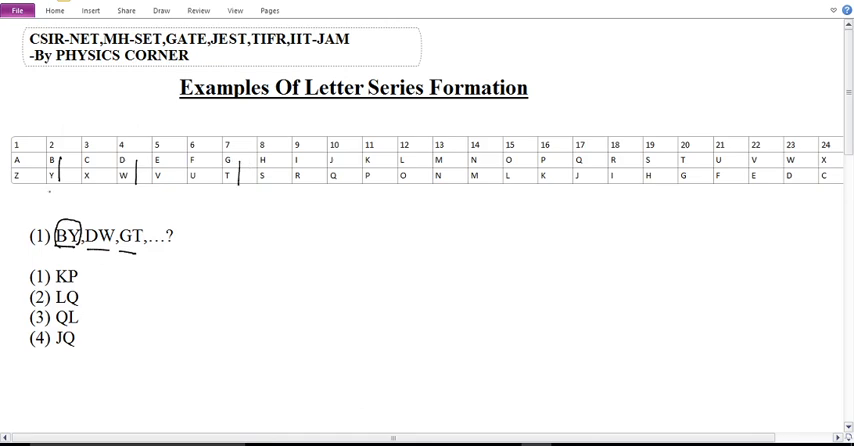
# - Write 27 under each marked column, circle the 27 under column 11, and tick option (1) KP
pyautogui.click(49, 193)
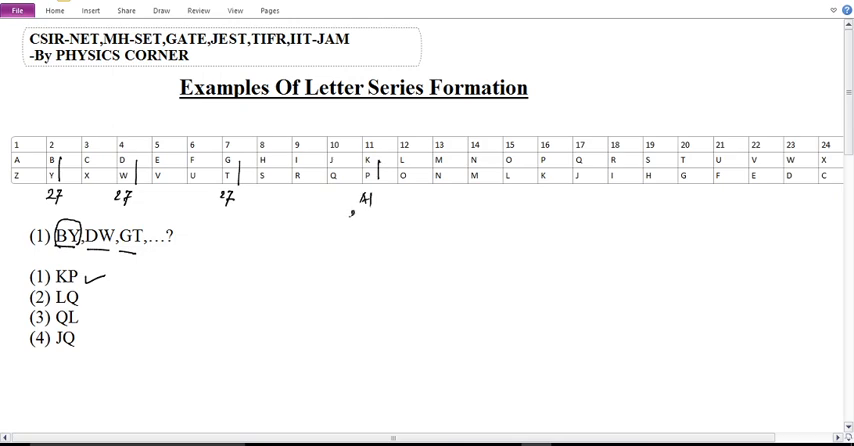
pyautogui.moveTo(345, 210); pyautogui.dragTo(355, 225)
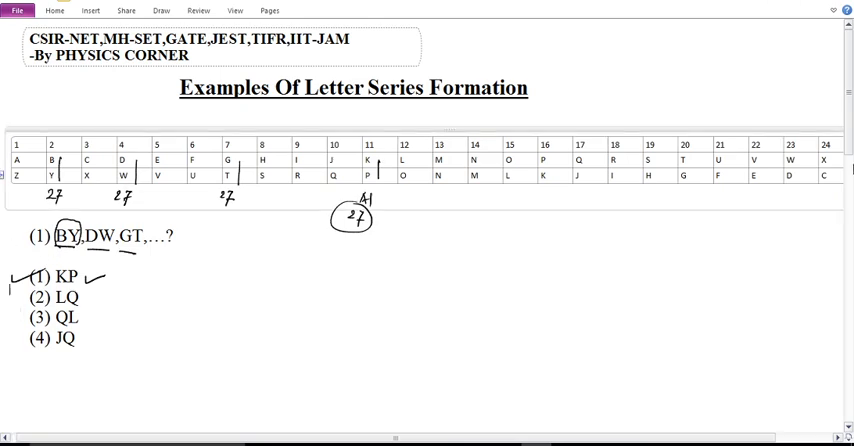
# - Write circled position numbers above the table columns for A, C, E, K, M and tick each
pyautogui.scroll(-3)
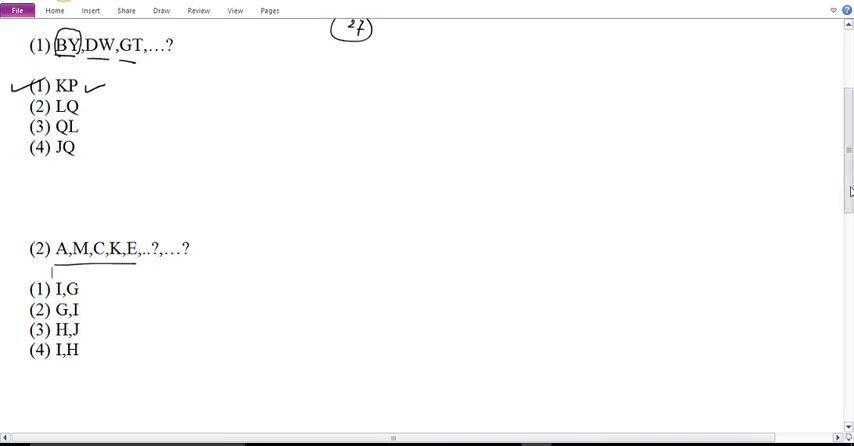
pyautogui.scroll(3)
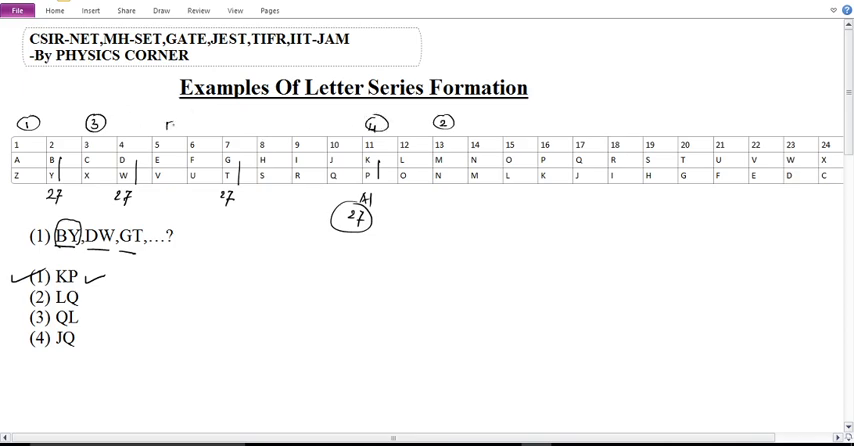
pyautogui.click(170, 124)
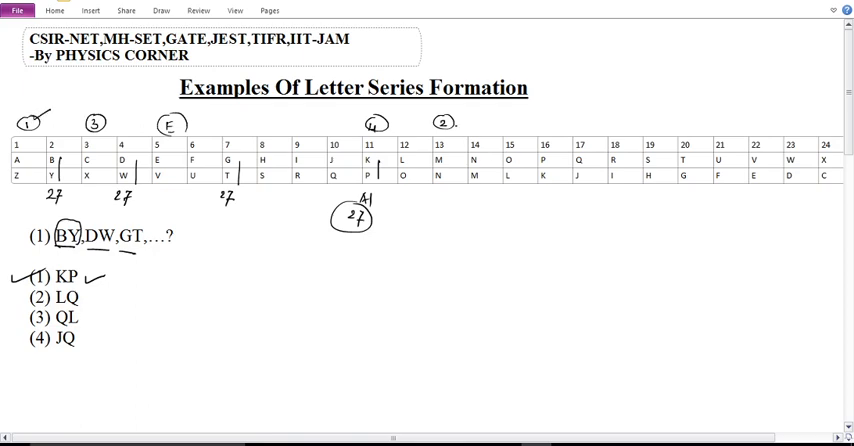
pyautogui.moveTo(455, 128); pyautogui.dragTo(478, 120)
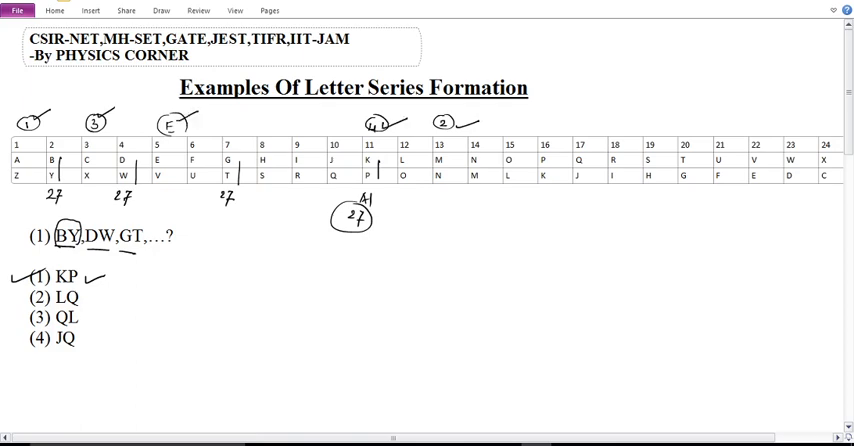
pyautogui.scroll(-3)
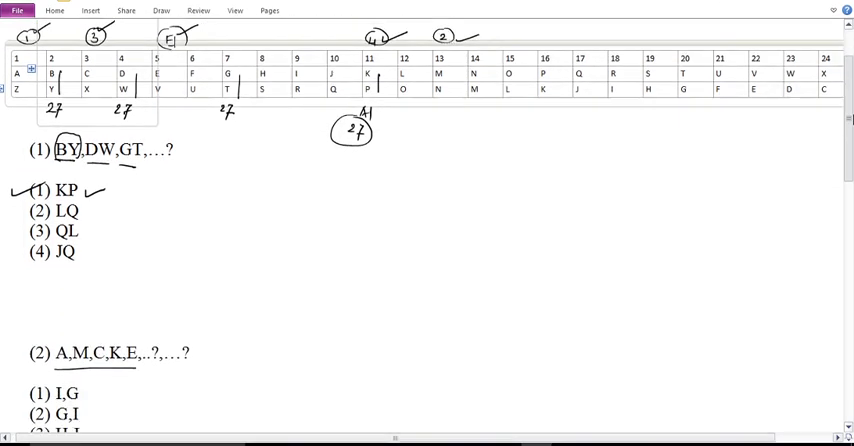
pyautogui.scroll(-3)
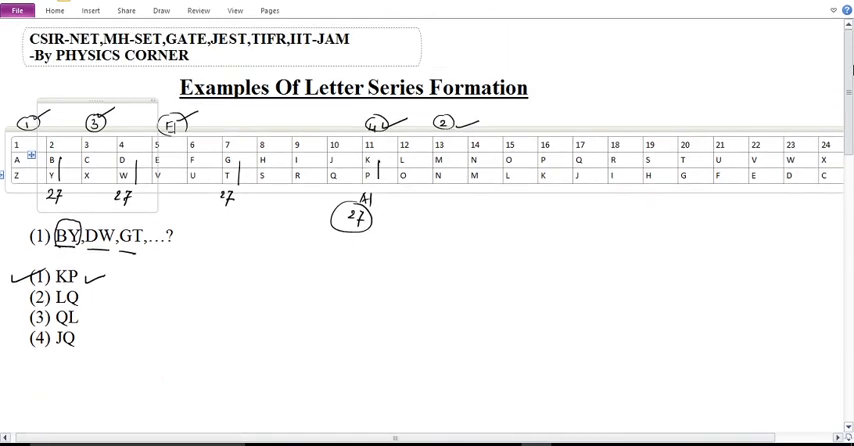
pyautogui.scroll(-3)
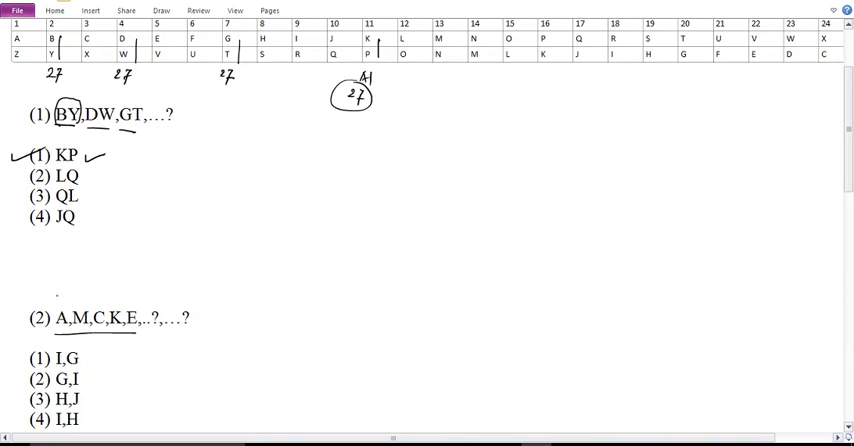
# - Write circled positions above A, M, C, K, E with 7 and 9, add GH, circle I G and tick option (1)
pyautogui.click(58, 296)
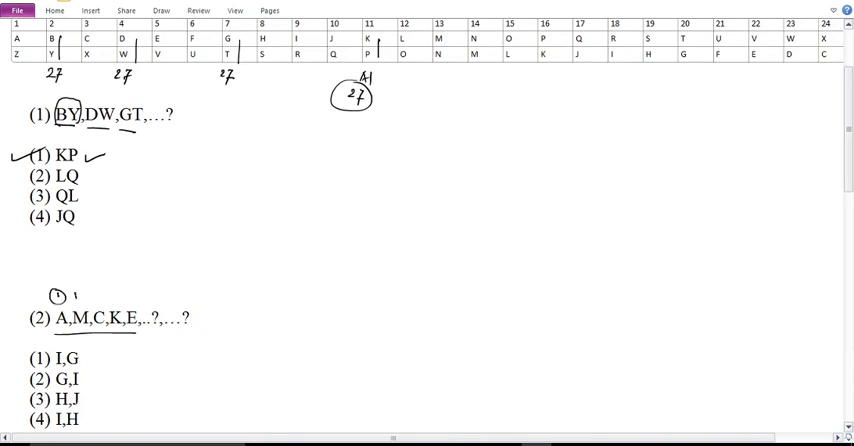
pyautogui.click(82, 296)
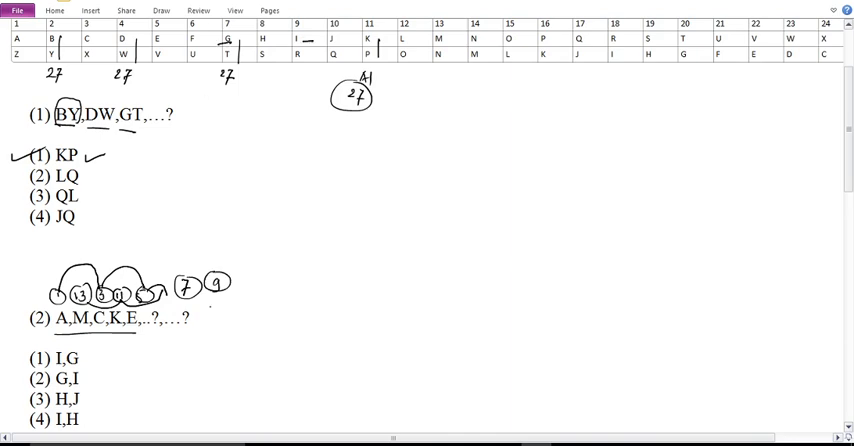
pyautogui.write('GH')
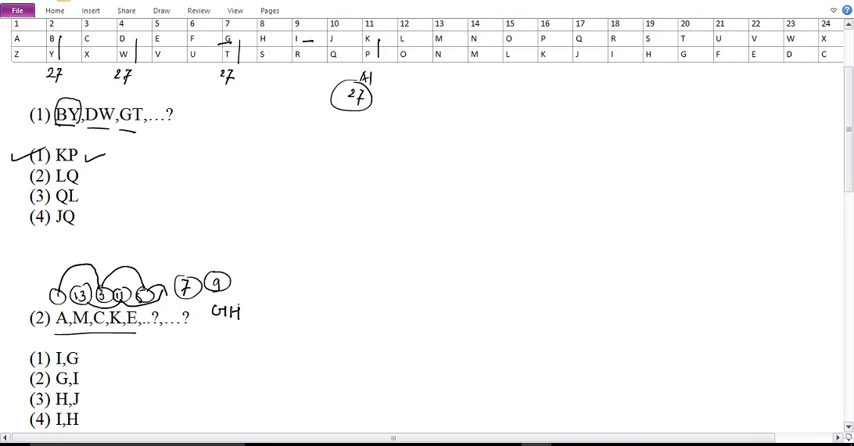
pyautogui.moveTo(212, 313); pyautogui.dragTo(252, 313)
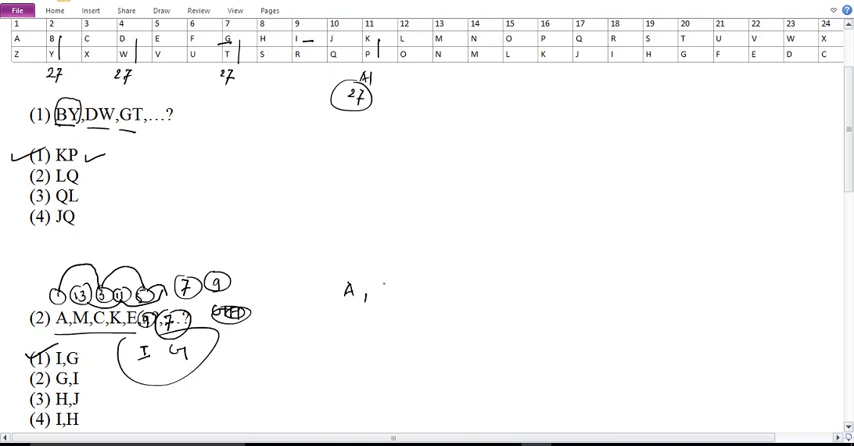
# - Handwrite A, M, C, K, E, I, G with circled positions 1, 13, 3, 11, 5, 9, 7, arcs, and circled I G
pyautogui.write('M,C,')
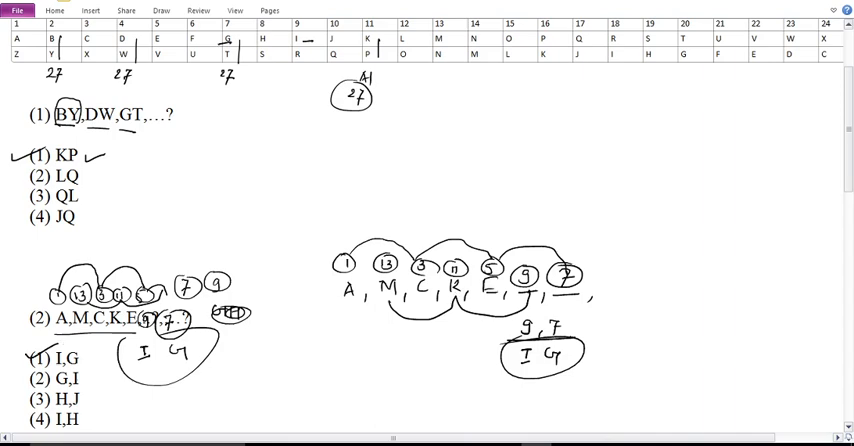
# - Handwrite the letter series D, E, F, G with linking arcs beside question 3
pyautogui.scroll(-3)
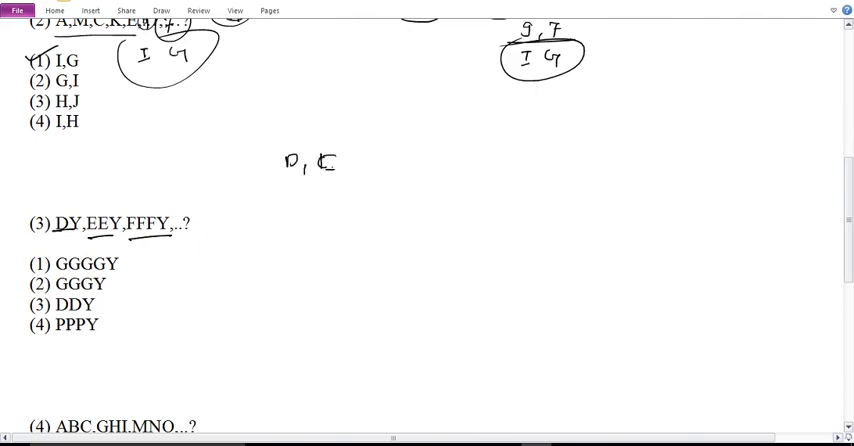
pyautogui.moveTo(318, 163); pyautogui.dragTo(378, 168)
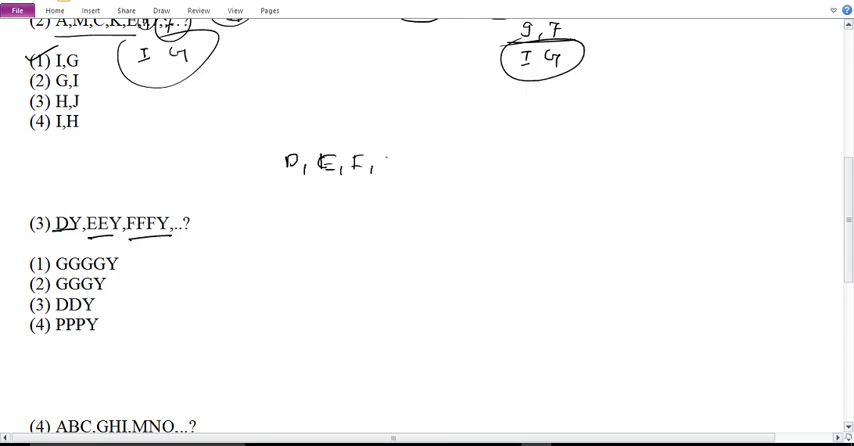
pyautogui.moveTo(380, 160); pyautogui.dragTo(455, 185)
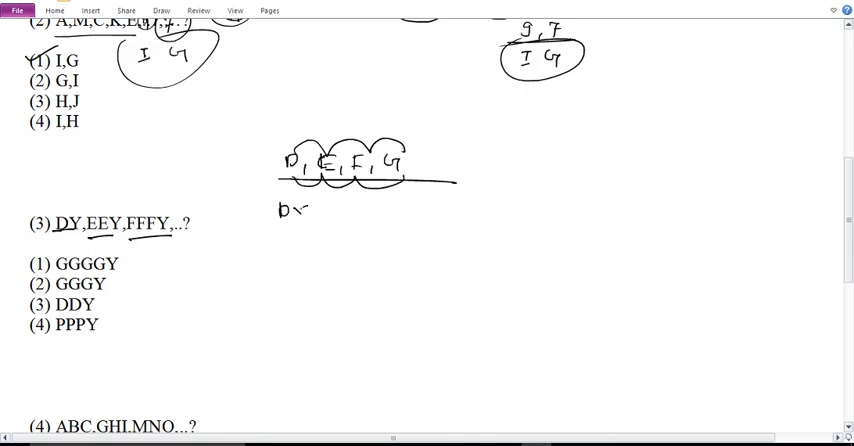
# - Write DY, EEY, FFFY and extend the series to GGGGY, ticking option (1)
pyautogui.moveTo(290, 213); pyautogui.dragTo(345, 213)
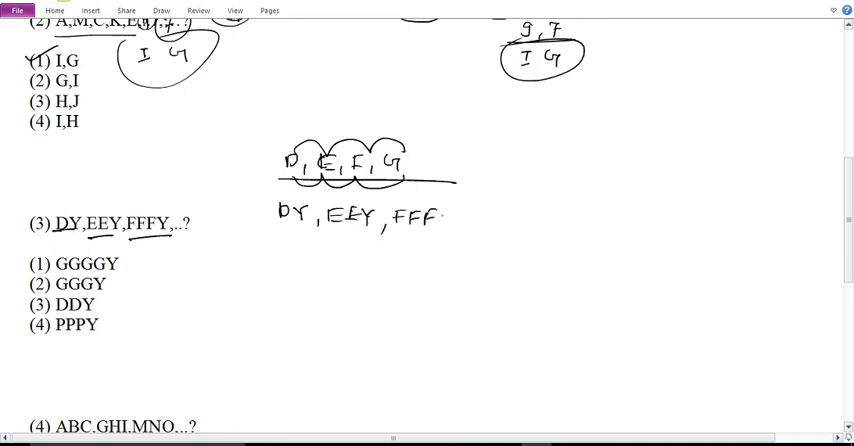
pyautogui.moveTo(455, 230); pyautogui.dragTo(485, 225)
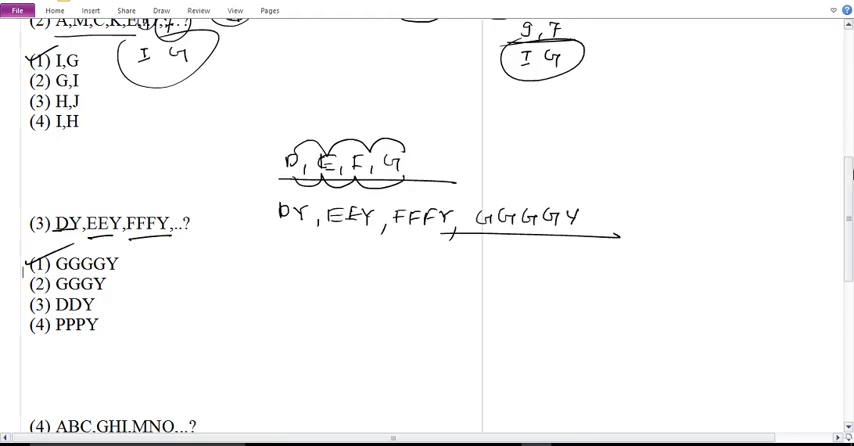
# - Ink the series ABC, GHI, MNO with a blank and the first position numbers beside question 4
pyautogui.scroll(-3)
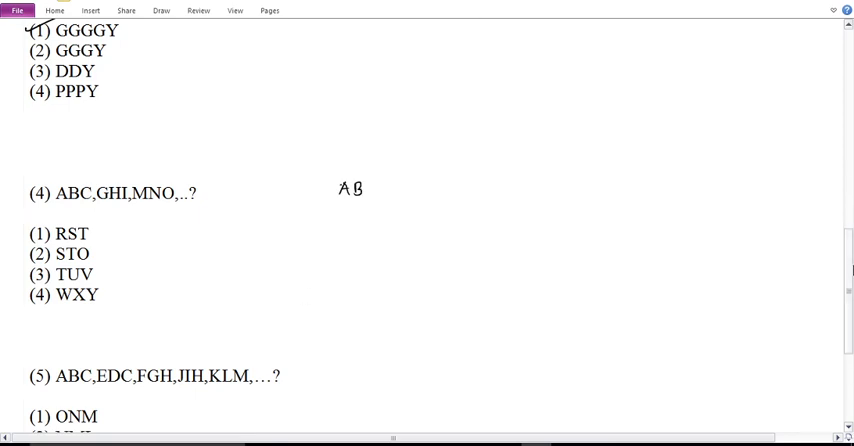
pyautogui.moveTo(368, 185); pyautogui.dragTo(378, 192)
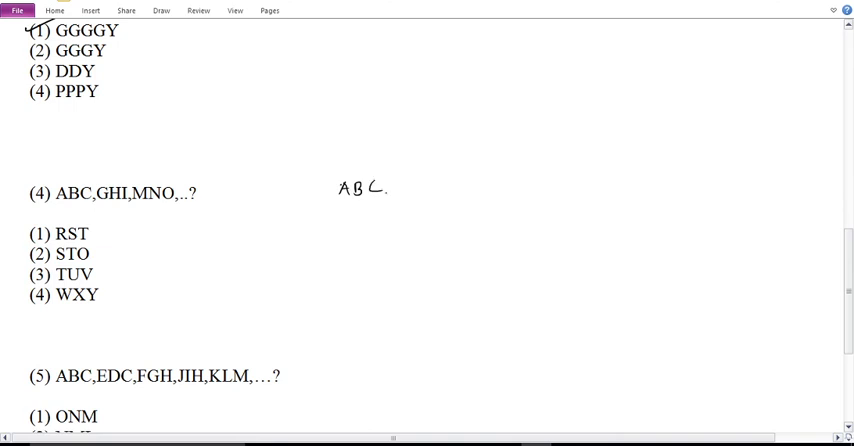
pyautogui.moveTo(400, 185); pyautogui.dragTo(445, 185)
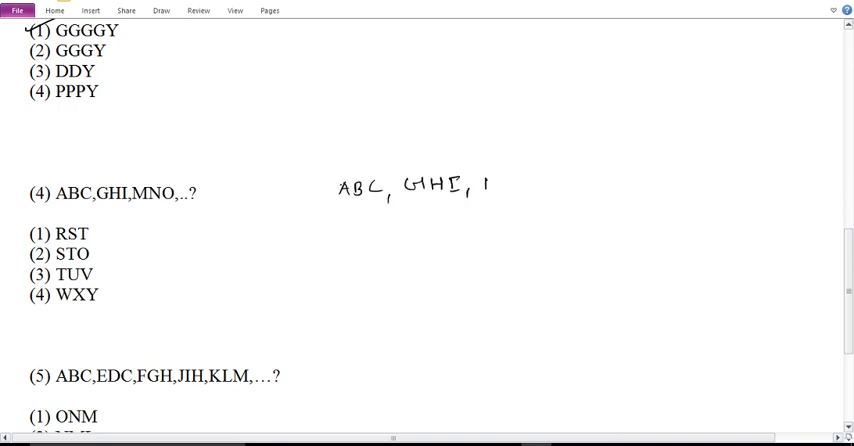
pyautogui.moveTo(475, 185); pyautogui.dragTo(550, 190)
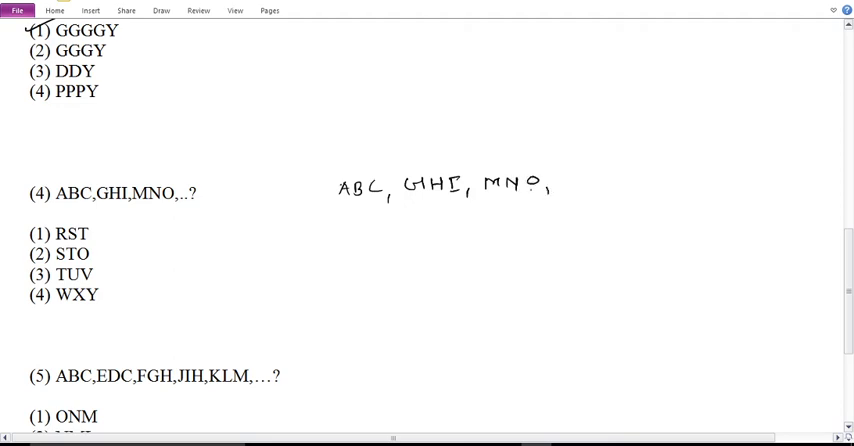
pyautogui.moveTo(560, 188); pyautogui.dragTo(603, 187)
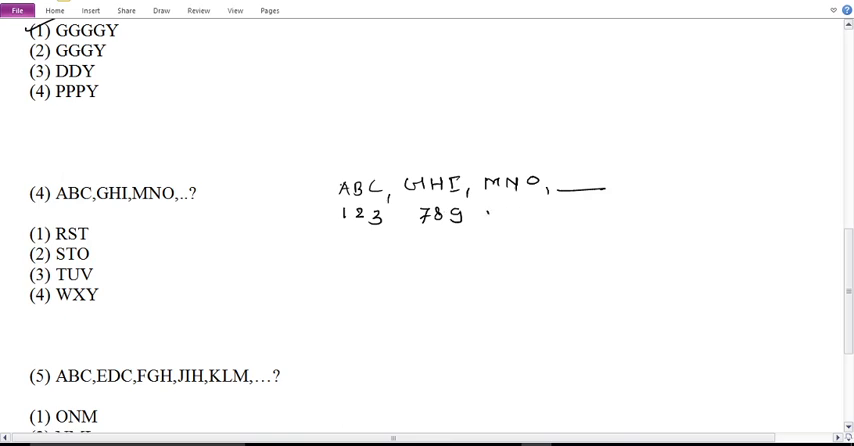
# - Add positions 13 14 15, underline the groups and circle skipped positions 4 5 6, 10 11 12, 16 17 18
pyautogui.write('13')
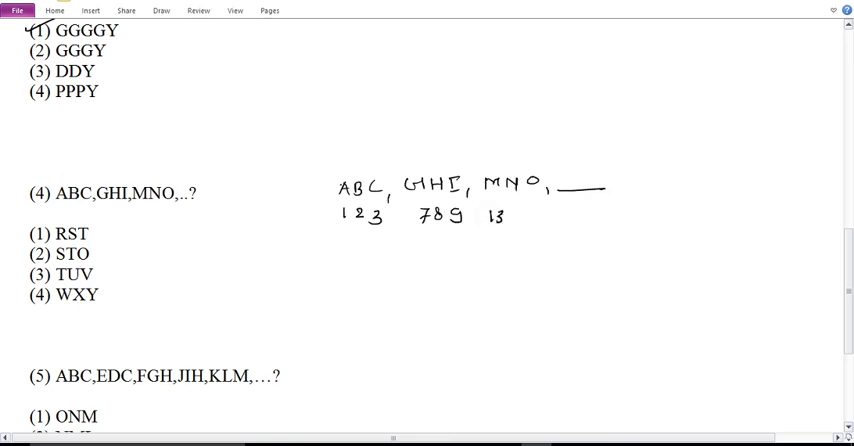
pyautogui.write('1415')
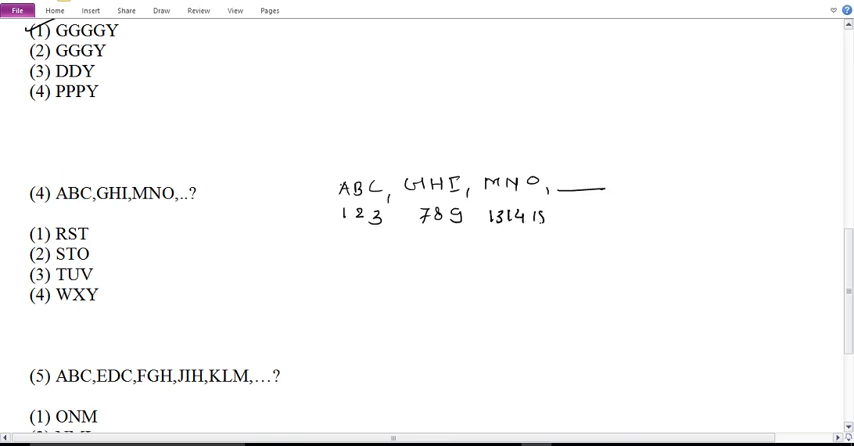
pyautogui.moveTo(337, 229); pyautogui.dragTo(383, 227)
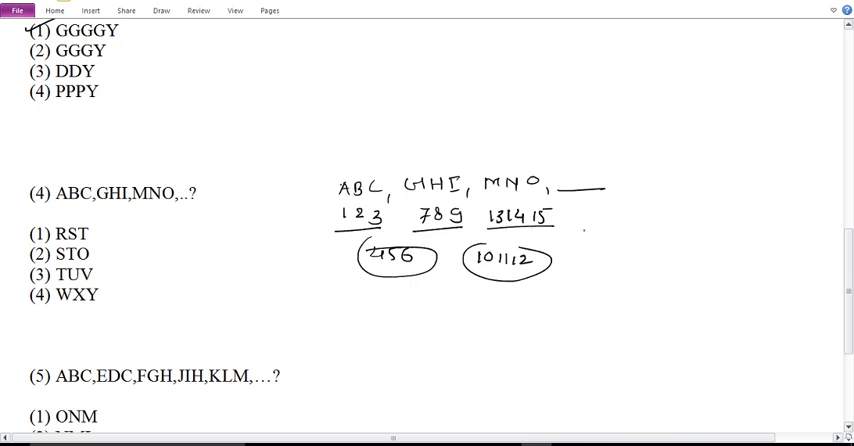
pyautogui.moveTo(585, 234); pyautogui.dragTo(635, 237)
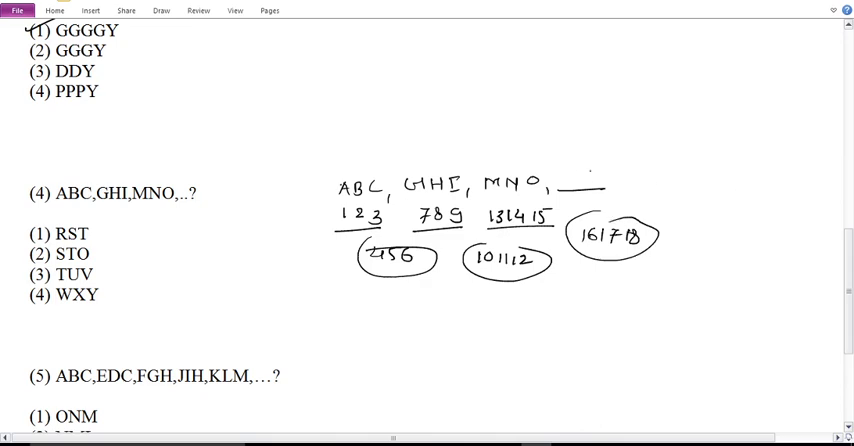
# - Write and circle 19 20 21 and STU, amend option (2) to STU and tick it
pyautogui.write('192')
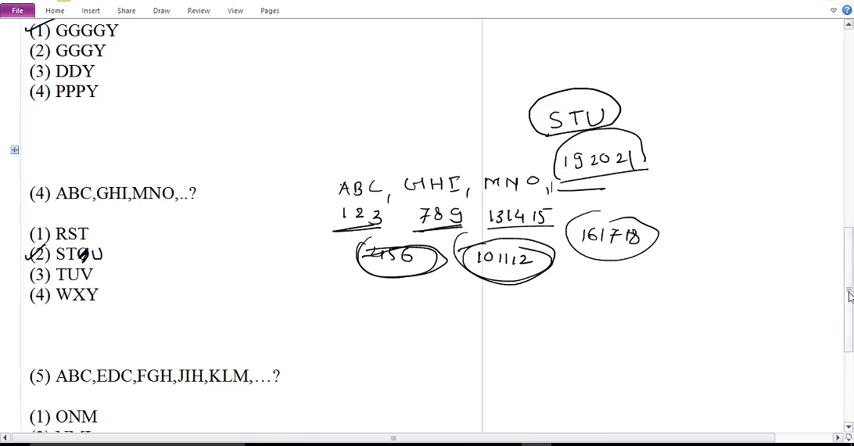
# - Ink ABC with positions 1 2 3 and EDC with positions 5 4 3 beside question 5
pyautogui.scroll(-3)
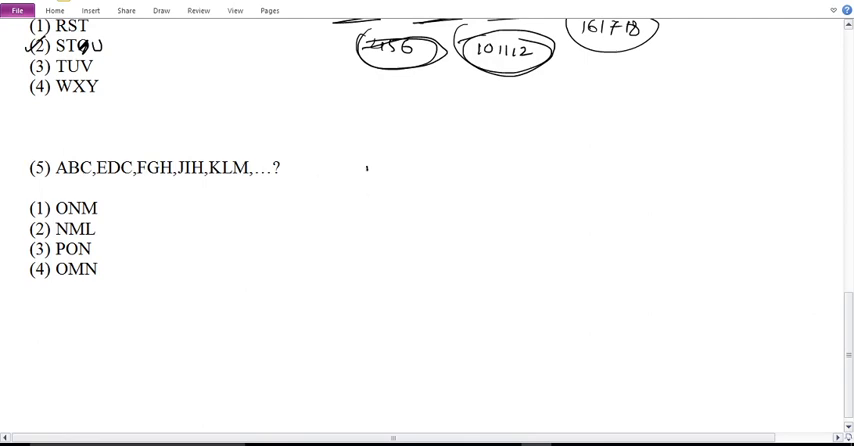
pyautogui.moveTo(360, 172); pyautogui.dragTo(410, 175)
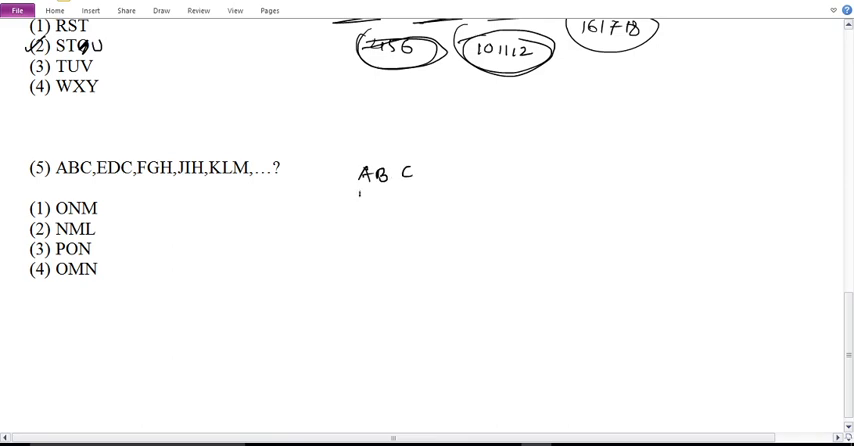
pyautogui.moveTo(360, 197); pyautogui.dragTo(405, 197)
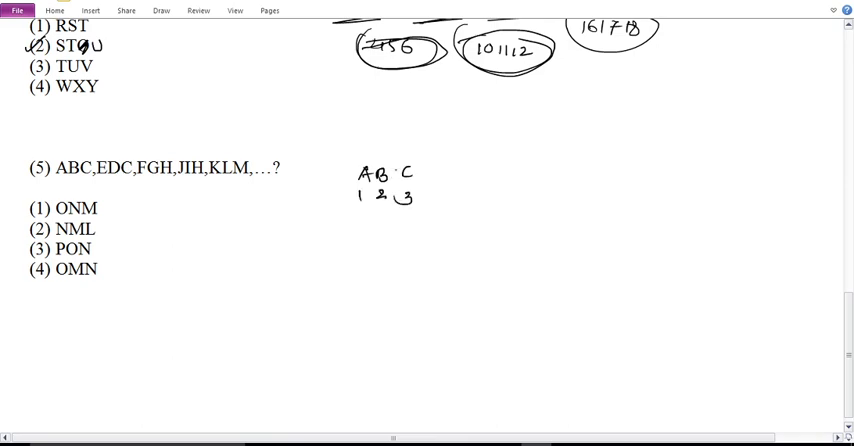
pyautogui.moveTo(415, 178); pyautogui.dragTo(428, 188)
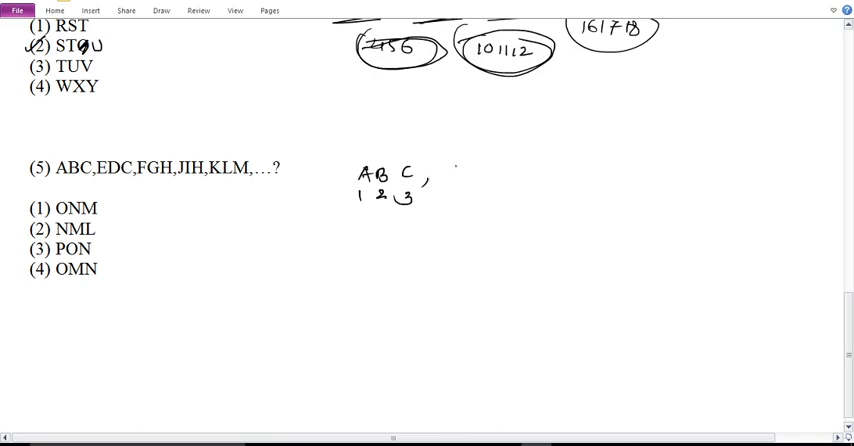
pyautogui.moveTo(452, 172); pyautogui.dragTo(510, 172)
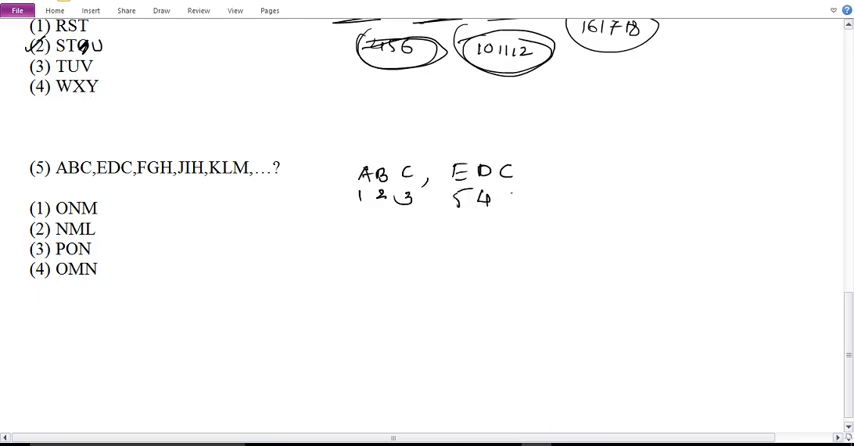
pyautogui.moveTo(490, 200); pyautogui.dragTo(540, 195)
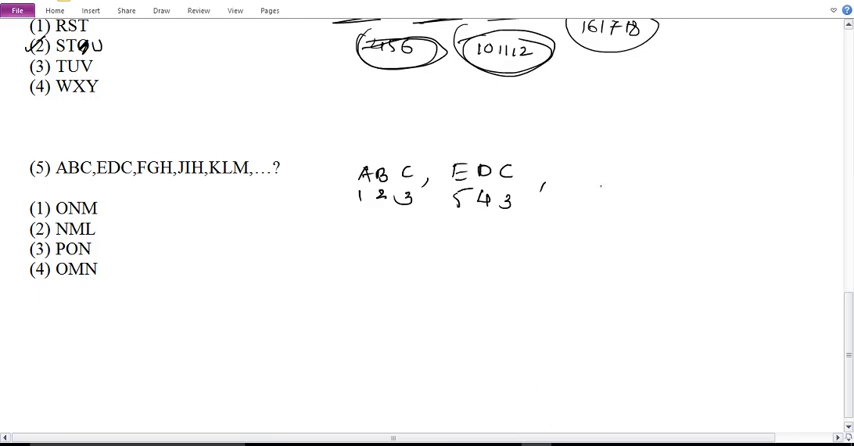
# - Continue with FGH, JIH, KLM and their positions up to 13, then a blank for the missing term
pyautogui.moveTo(540, 185); pyautogui.dragTo(575, 165)
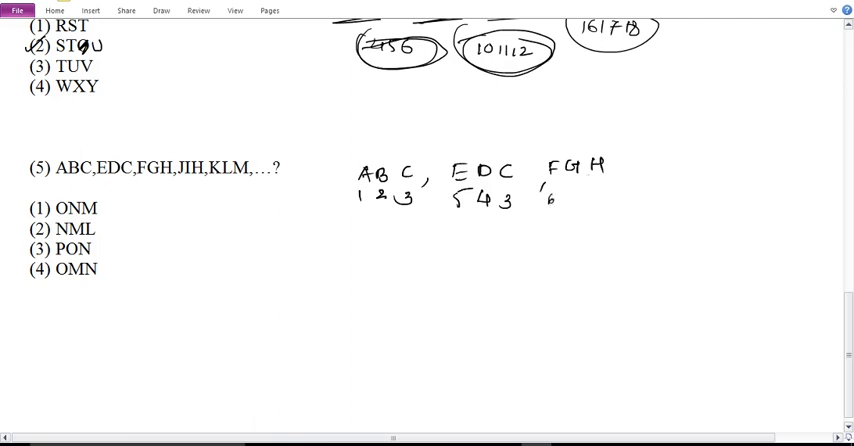
pyautogui.moveTo(555, 197); pyautogui.dragTo(615, 197)
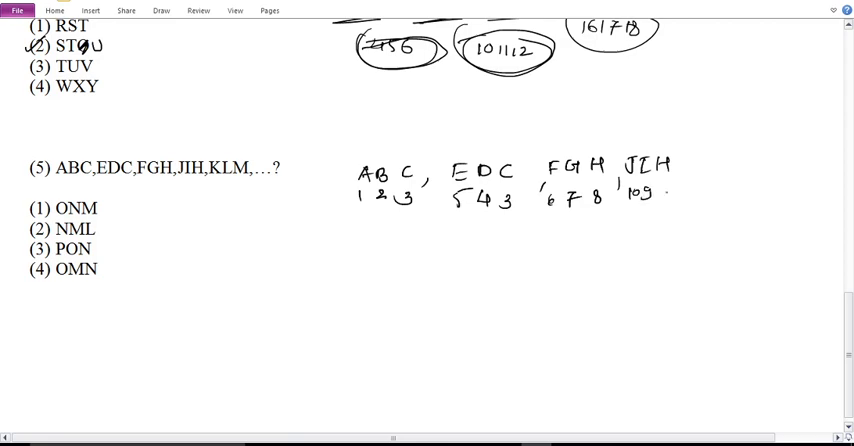
pyautogui.moveTo(650, 195); pyautogui.dragTo(710, 165)
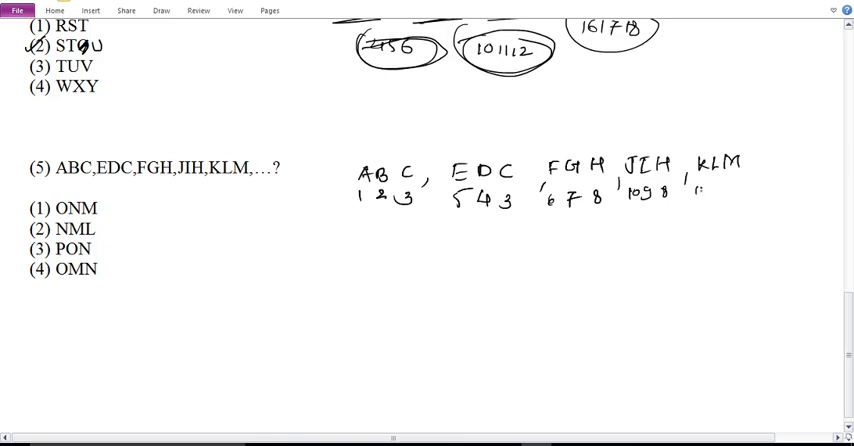
pyautogui.moveTo(695, 195); pyautogui.dragTo(735, 195)
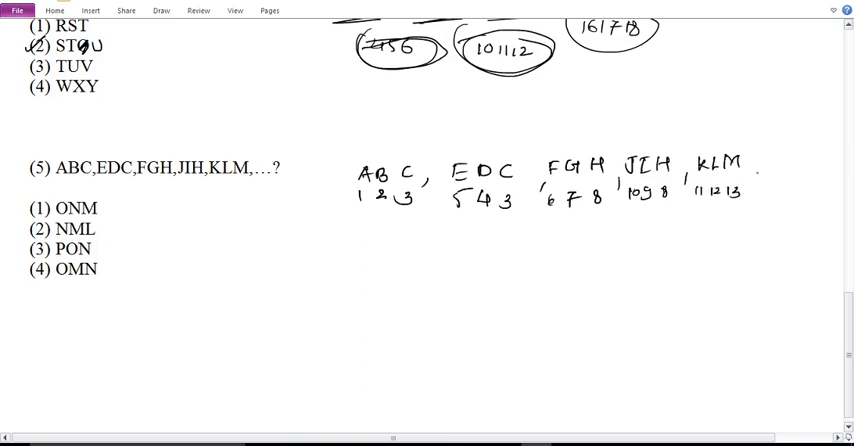
pyautogui.moveTo(752, 170); pyautogui.dragTo(797, 166)
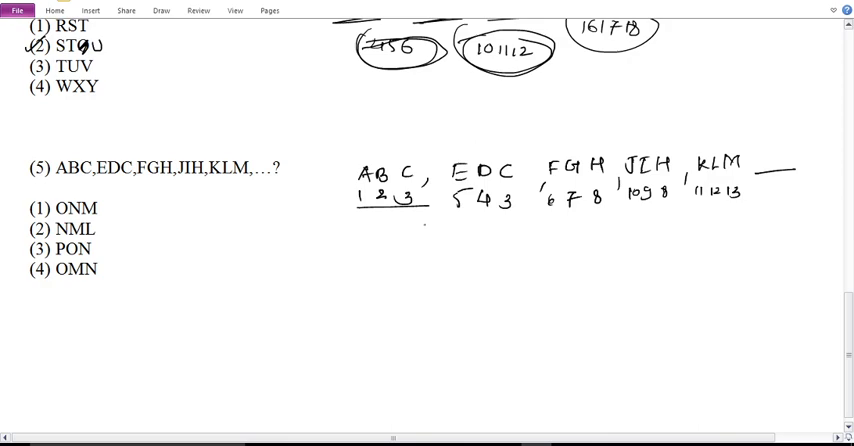
# - Underline and circle the repeating last letters and positions, write M 13 in the blank, tick (1) ONM and cross options 2–4
pyautogui.moveTo(450, 218); pyautogui.dragTo(520, 215)
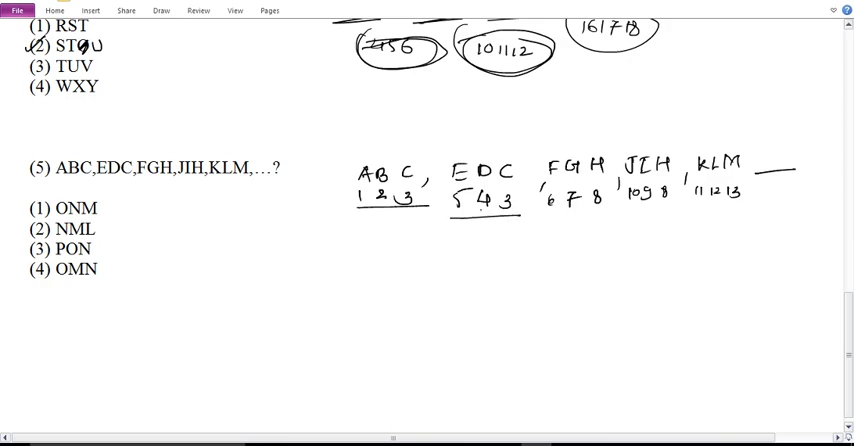
pyautogui.moveTo(398, 190); pyautogui.dragTo(415, 210)
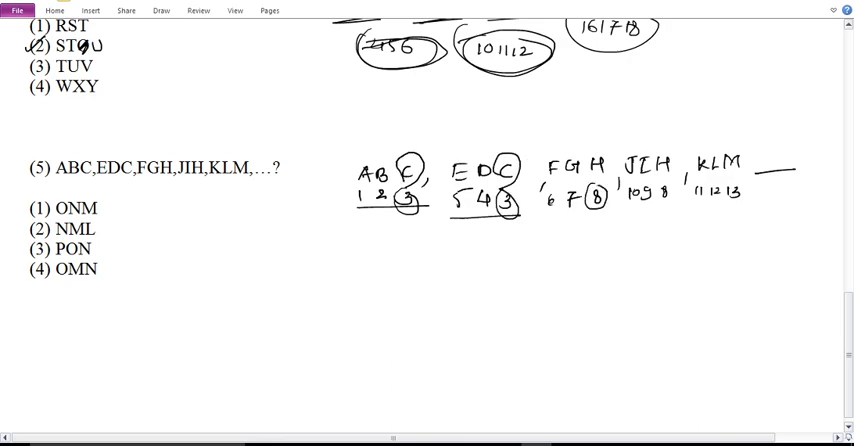
pyautogui.moveTo(610, 160); pyautogui.dragTo(615, 190)
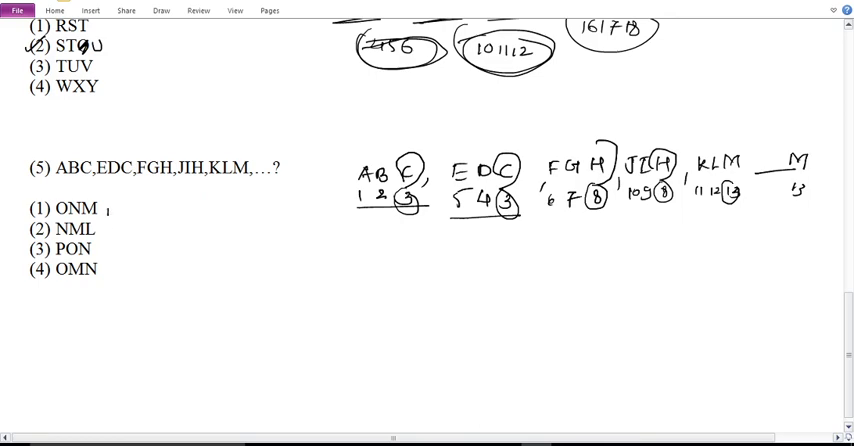
pyautogui.moveTo(105, 215); pyautogui.dragTo(120, 205)
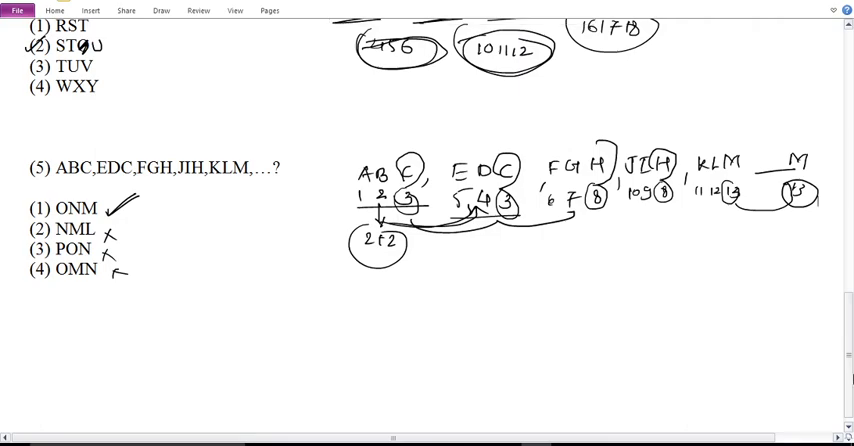
pyautogui.scroll(-3)
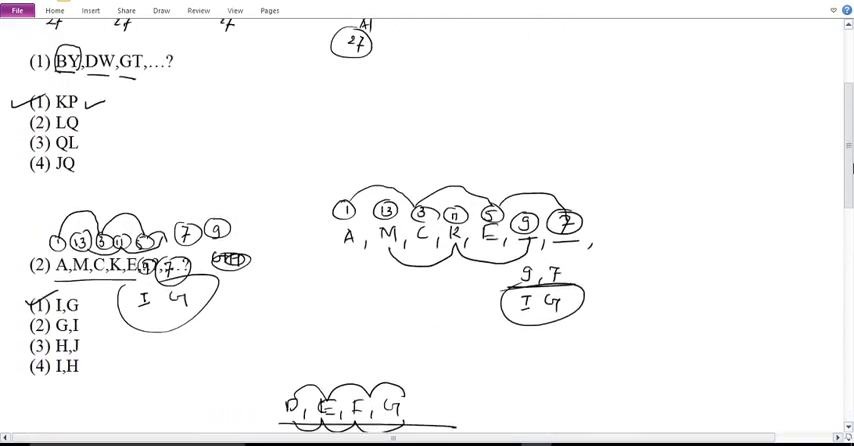